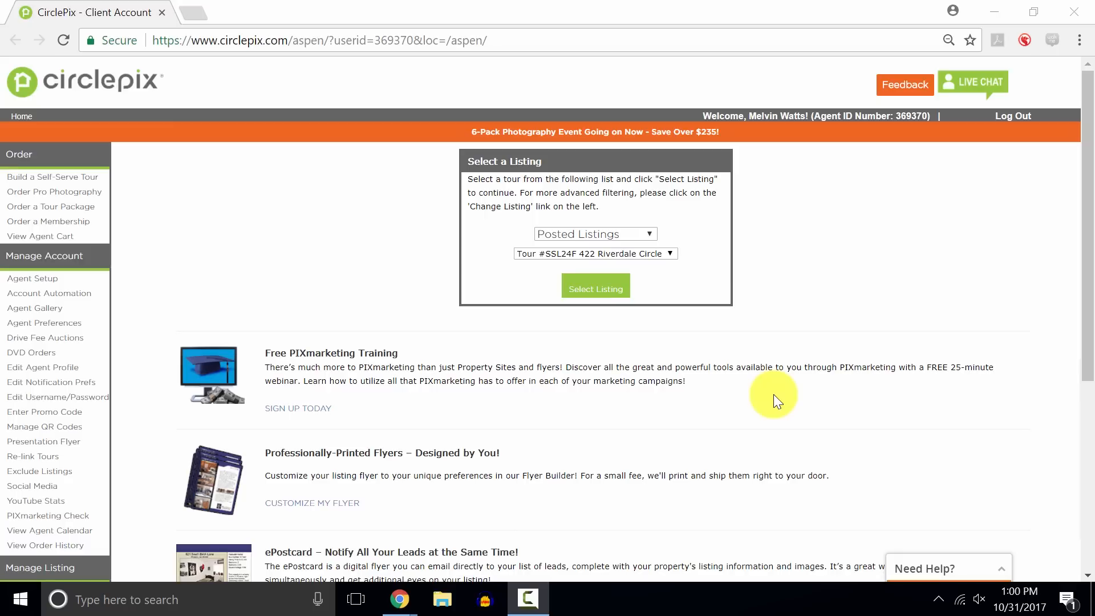
pyautogui.moveTo(585, 329)
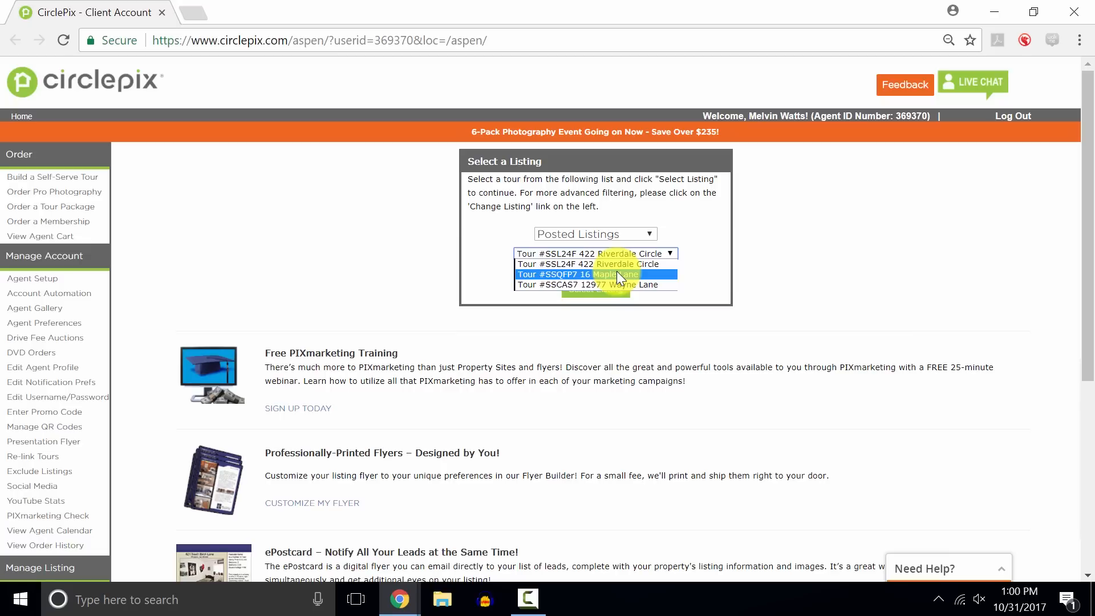
pyautogui.click(593, 263)
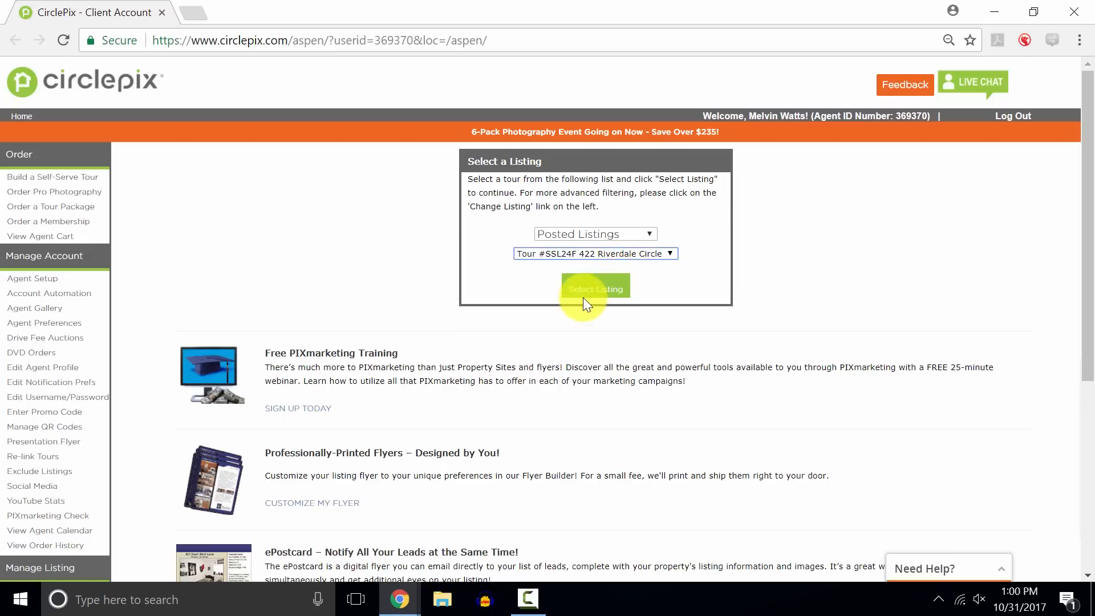
pyautogui.click(595, 288)
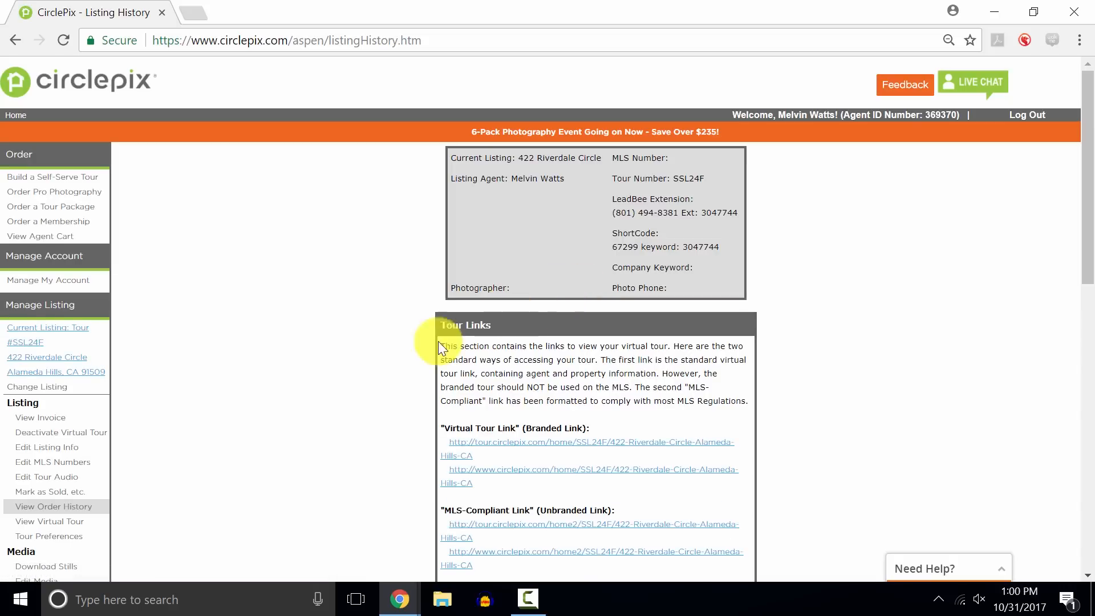
pyautogui.scroll(-3)
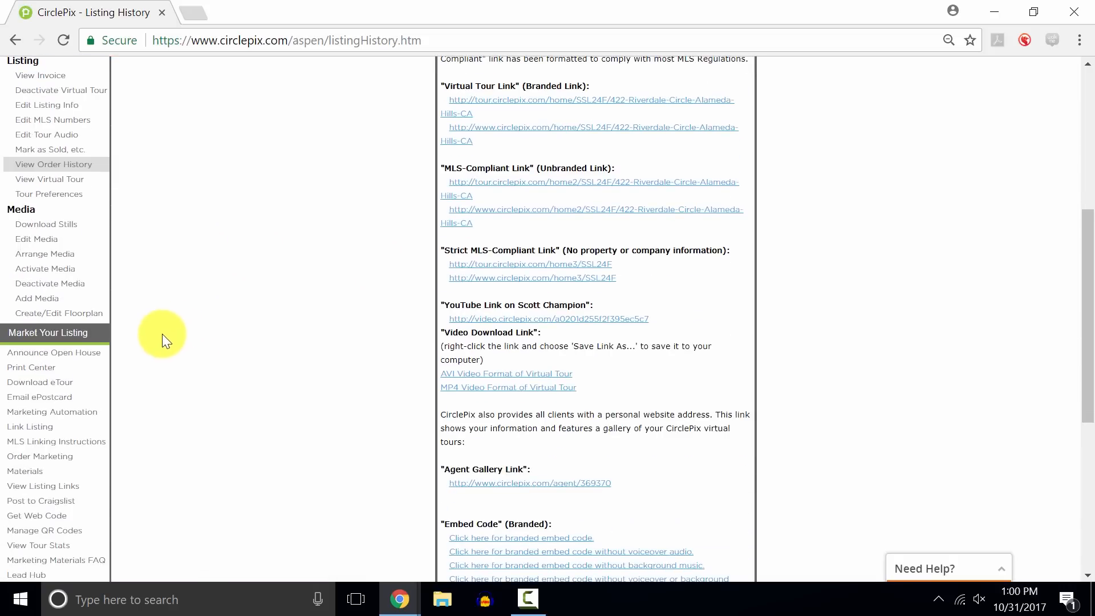
pyautogui.moveTo(63, 336)
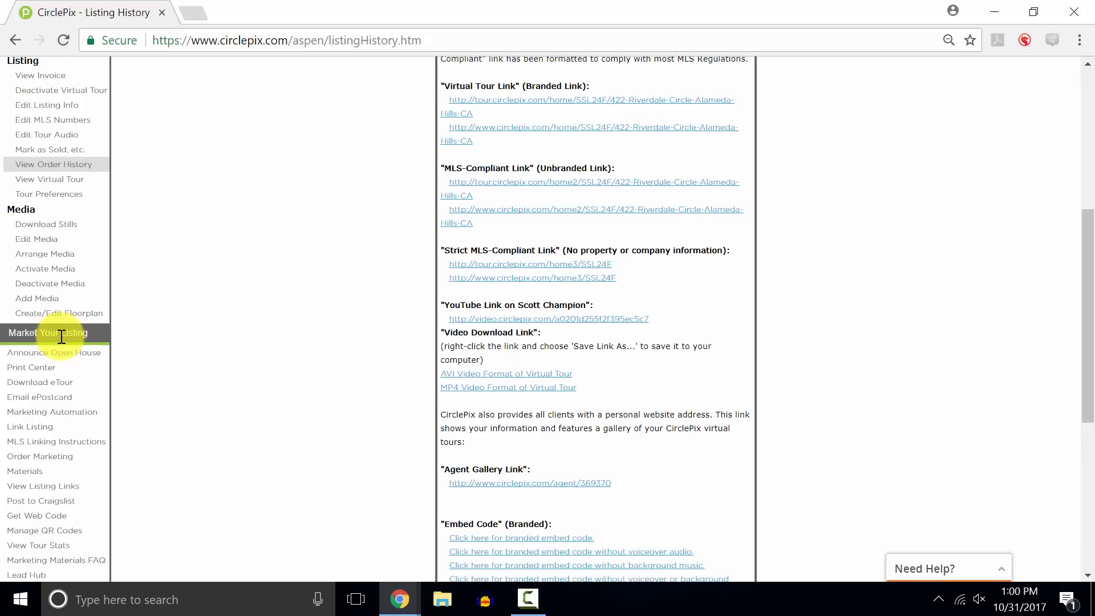
pyautogui.click(32, 366)
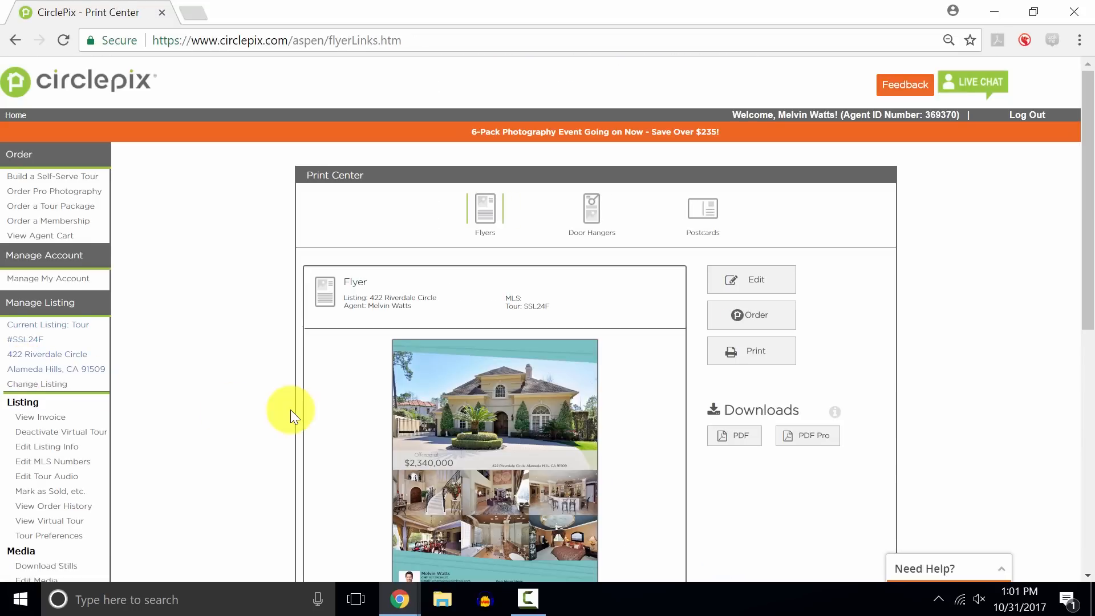
pyautogui.moveTo(328, 445)
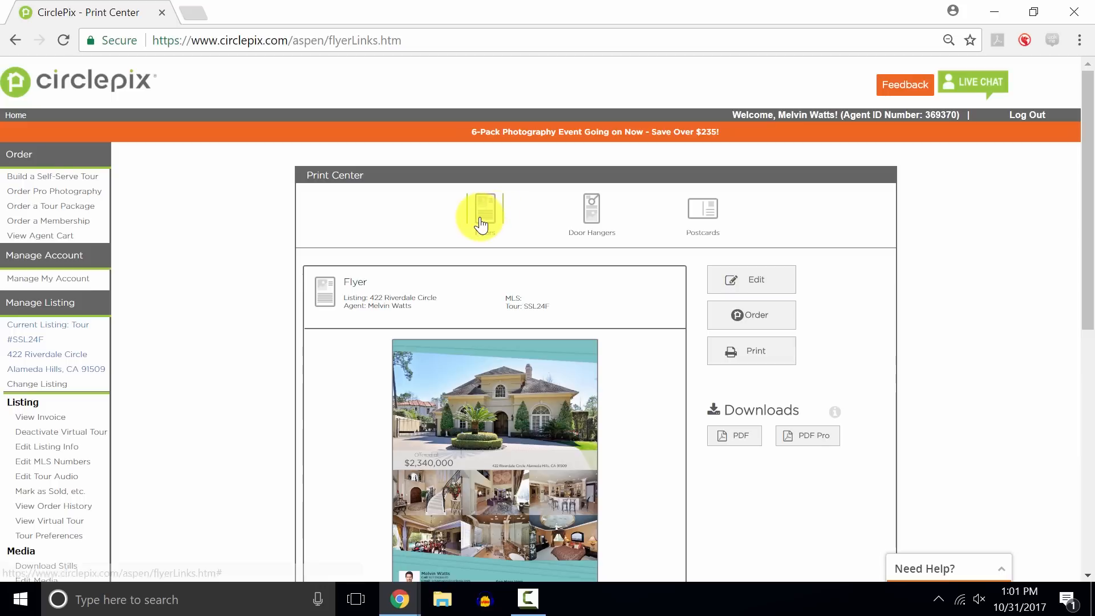
pyautogui.moveTo(710, 212)
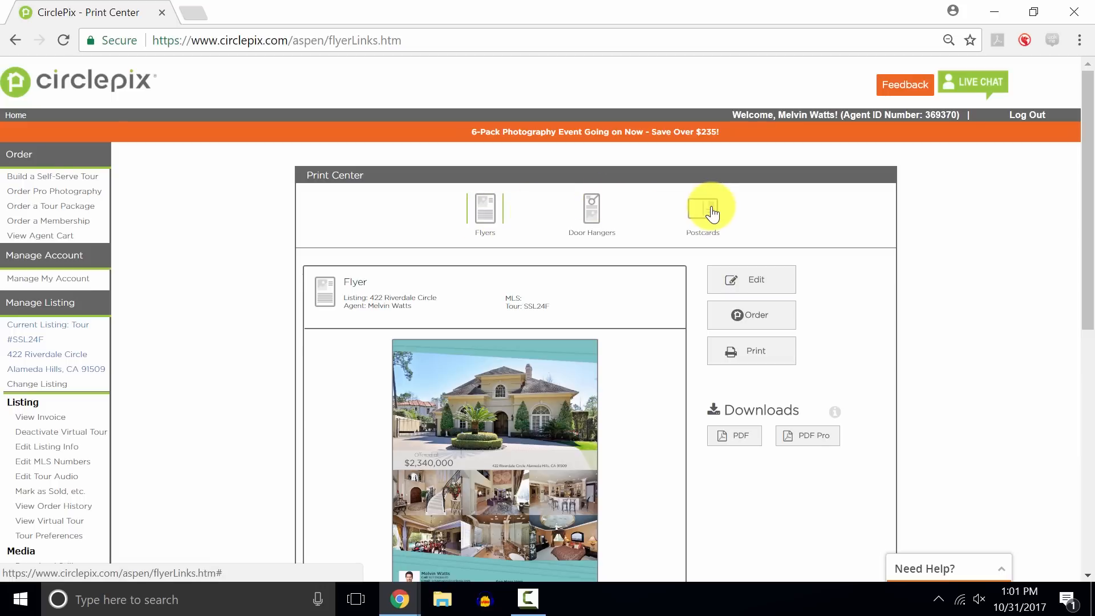
pyautogui.click(591, 208)
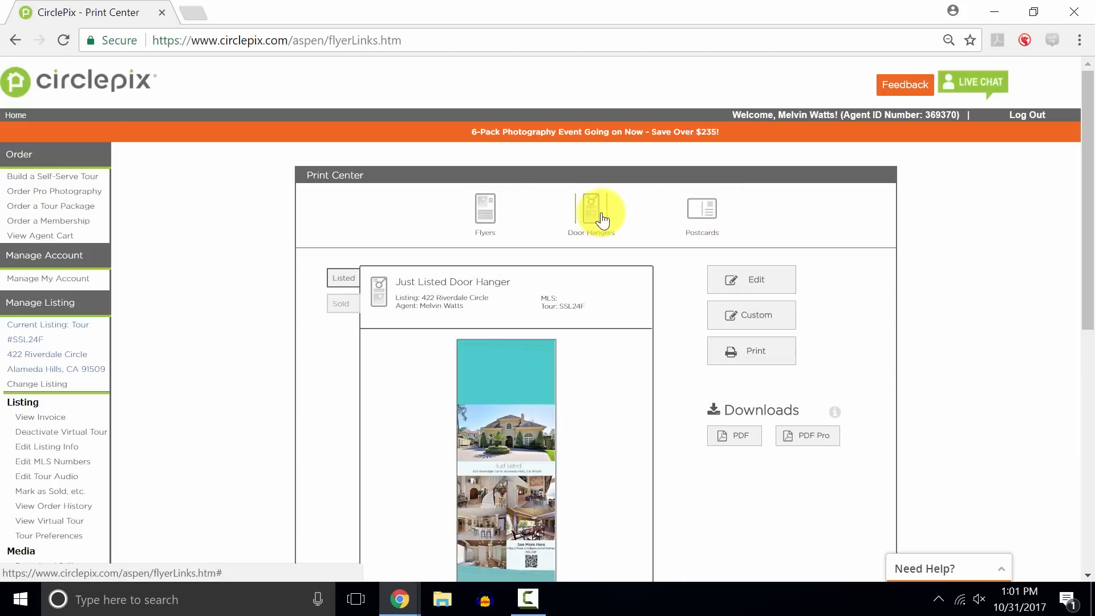
pyautogui.click(702, 210)
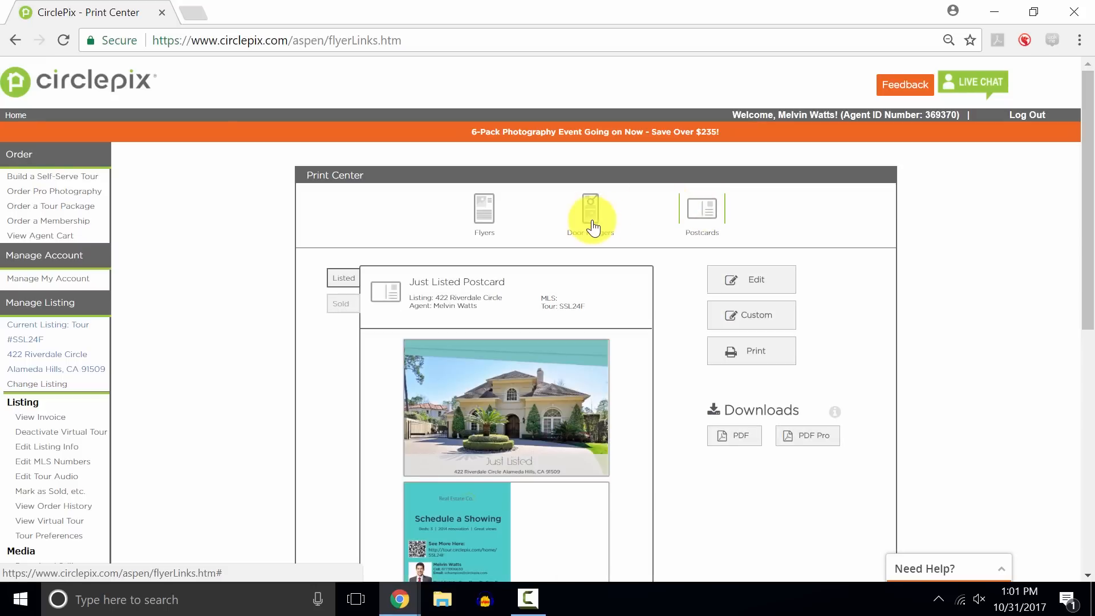
pyautogui.click(484, 214)
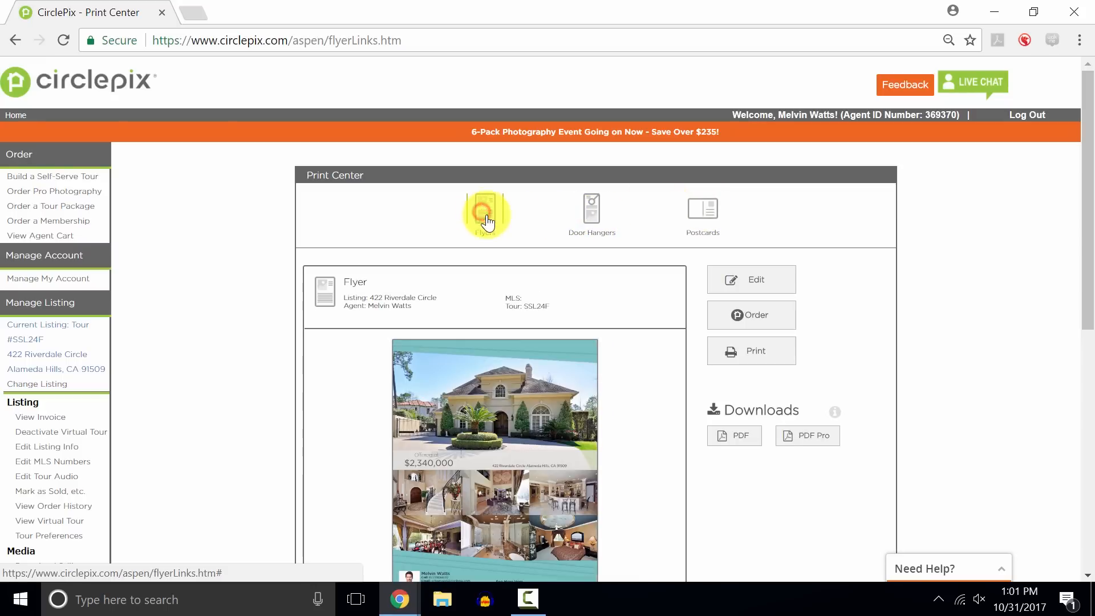
pyautogui.moveTo(565, 286)
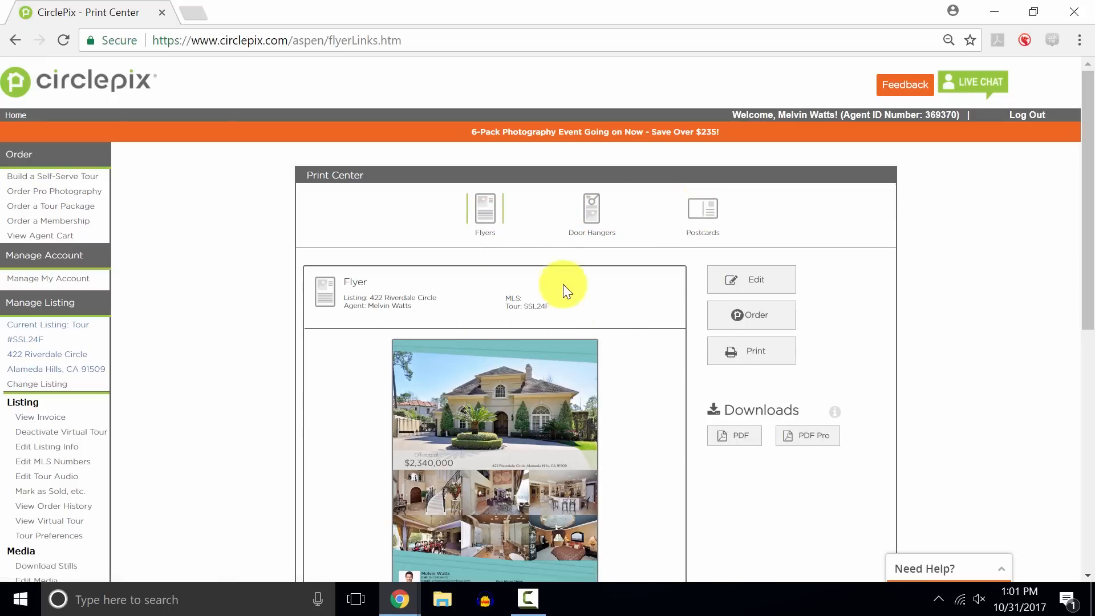
pyautogui.moveTo(823, 256)
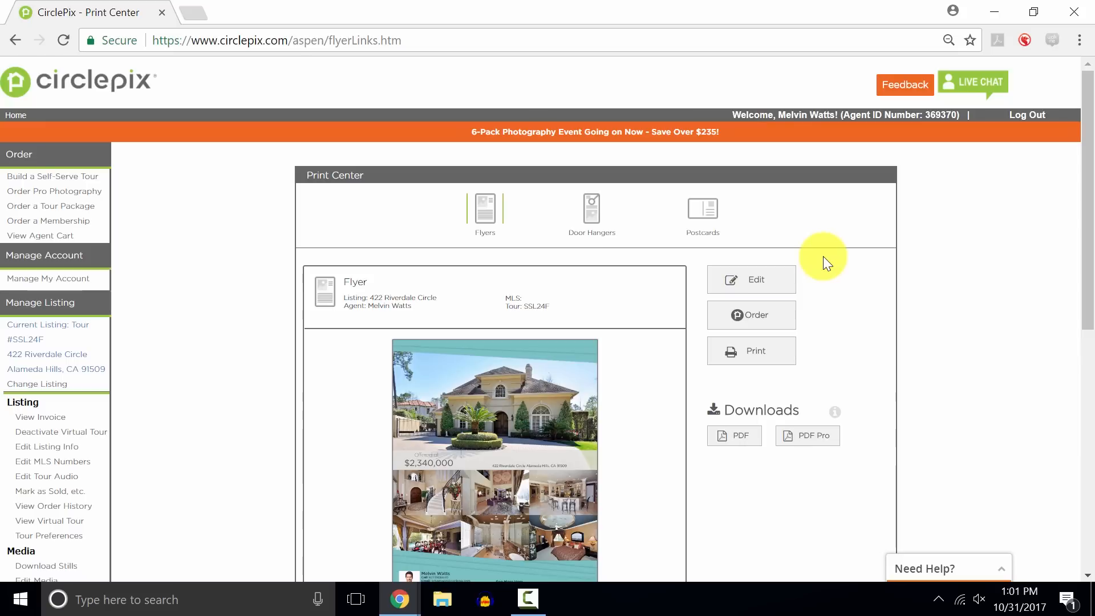
# Browse the flyer styles from the Edit menu and choose the Lite style.
pyautogui.click(751, 279)
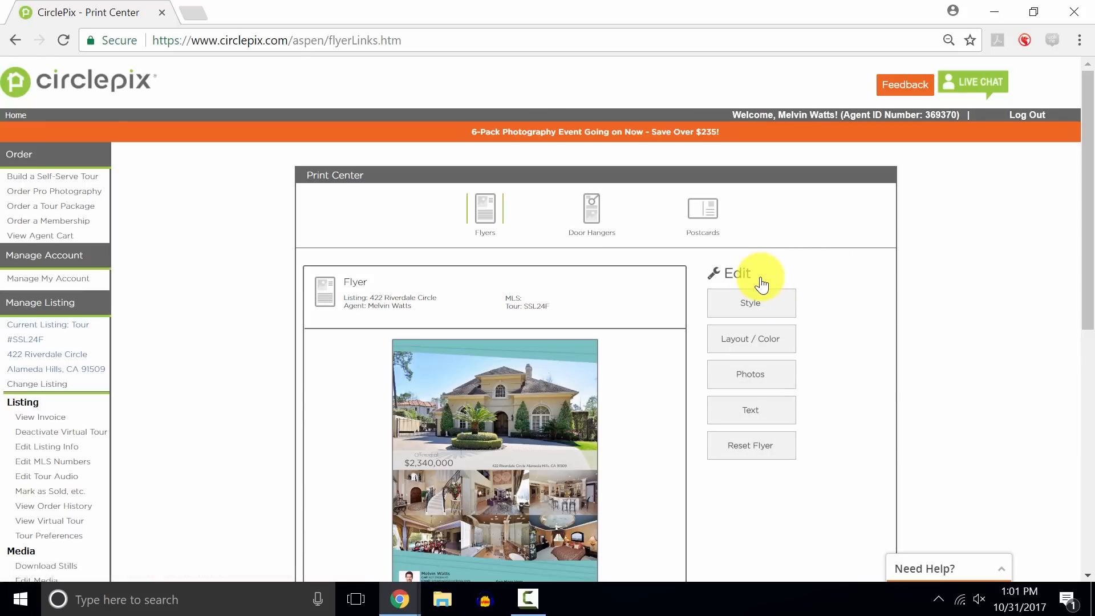
pyautogui.click(751, 303)
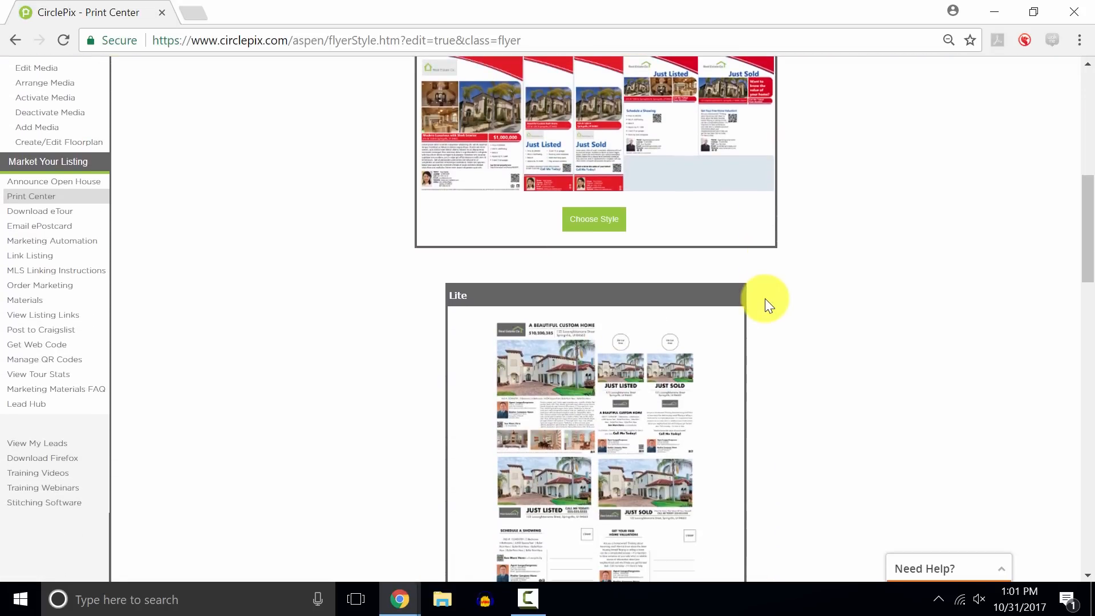
pyautogui.scroll(-3)
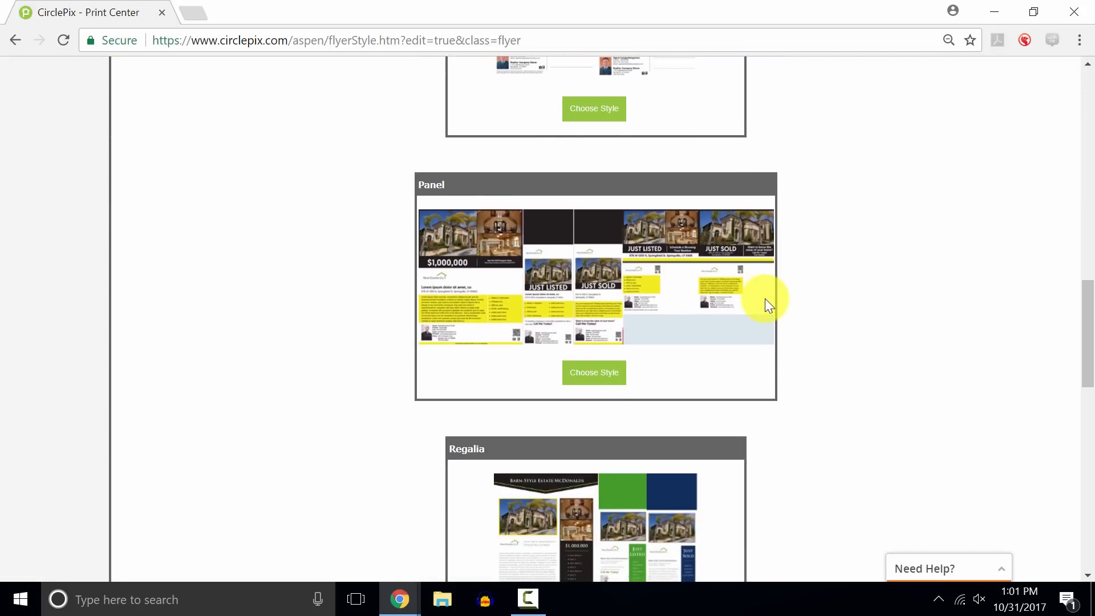
pyautogui.scroll(-3)
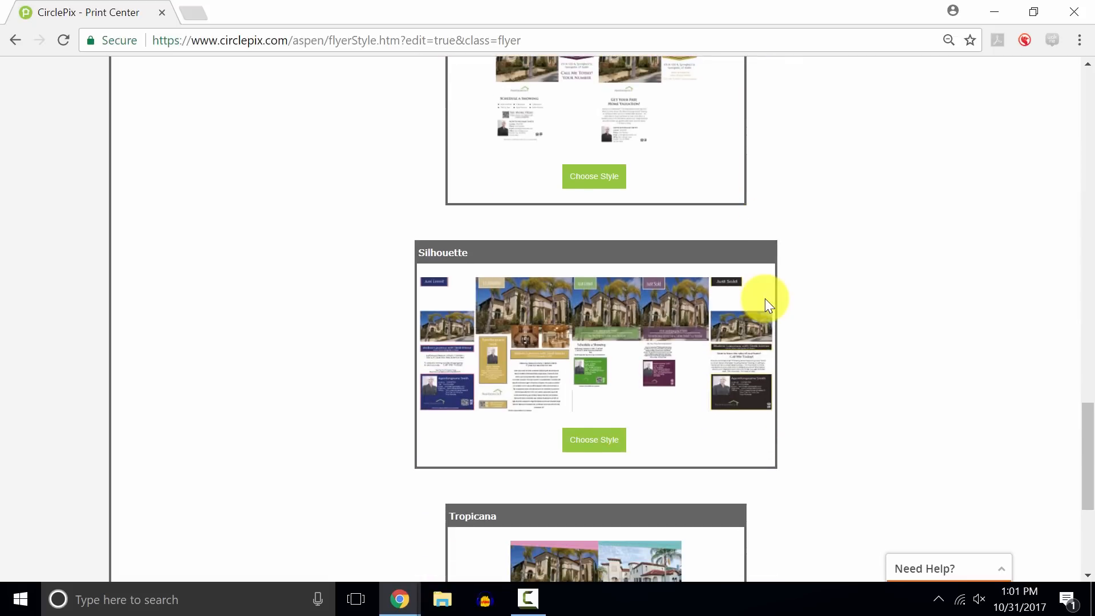
pyautogui.scroll(-3)
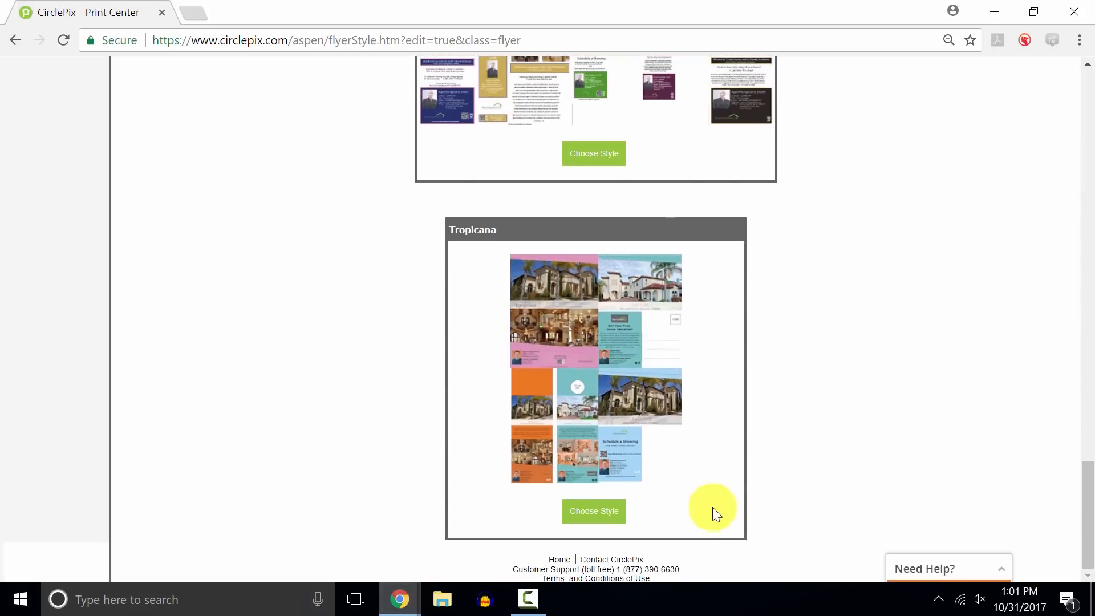
pyautogui.moveTo(786, 349)
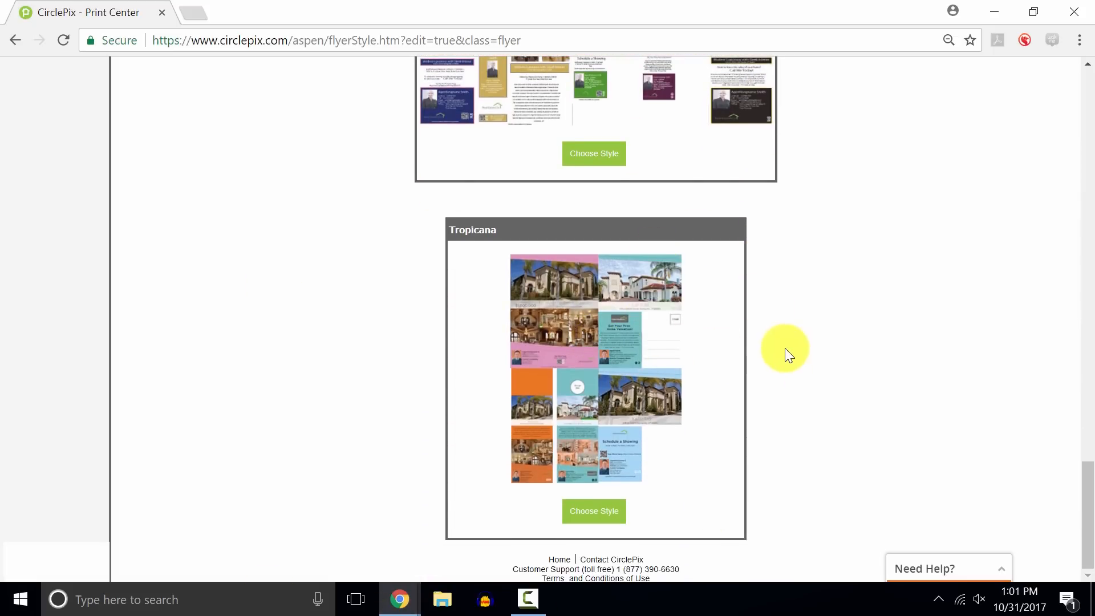
pyautogui.scroll(3)
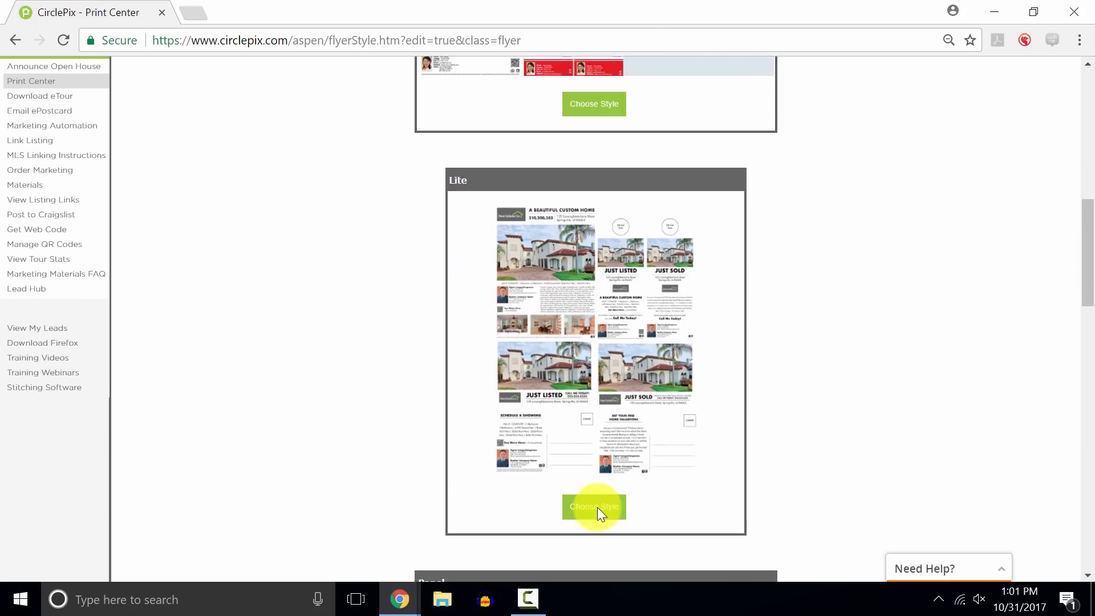
pyautogui.click(593, 506)
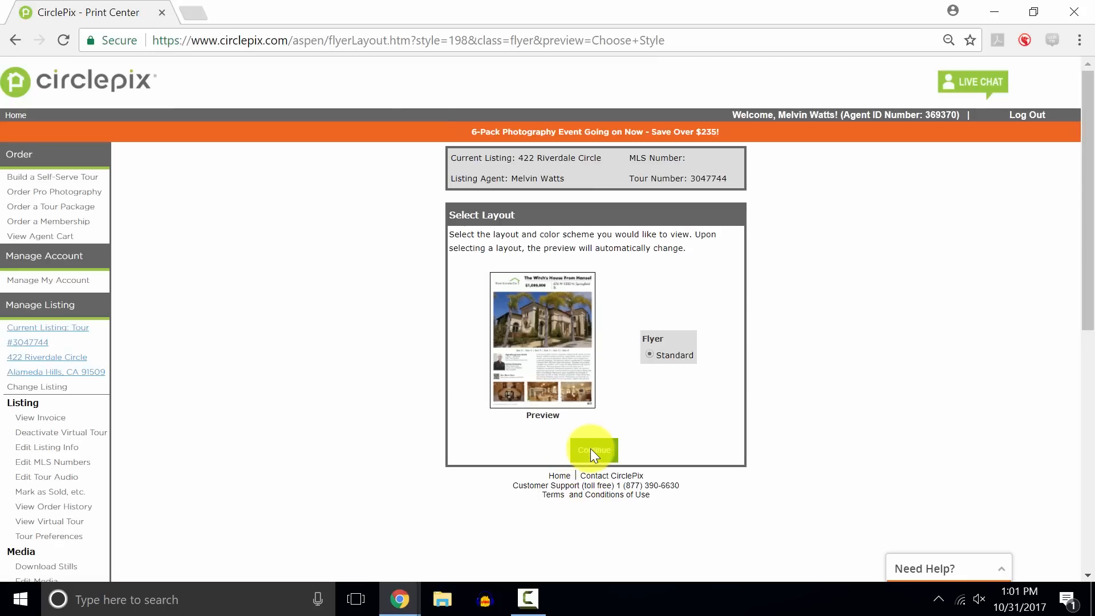
# Keep the Standard layout and continue to the photo locations page.
pyautogui.click(593, 449)
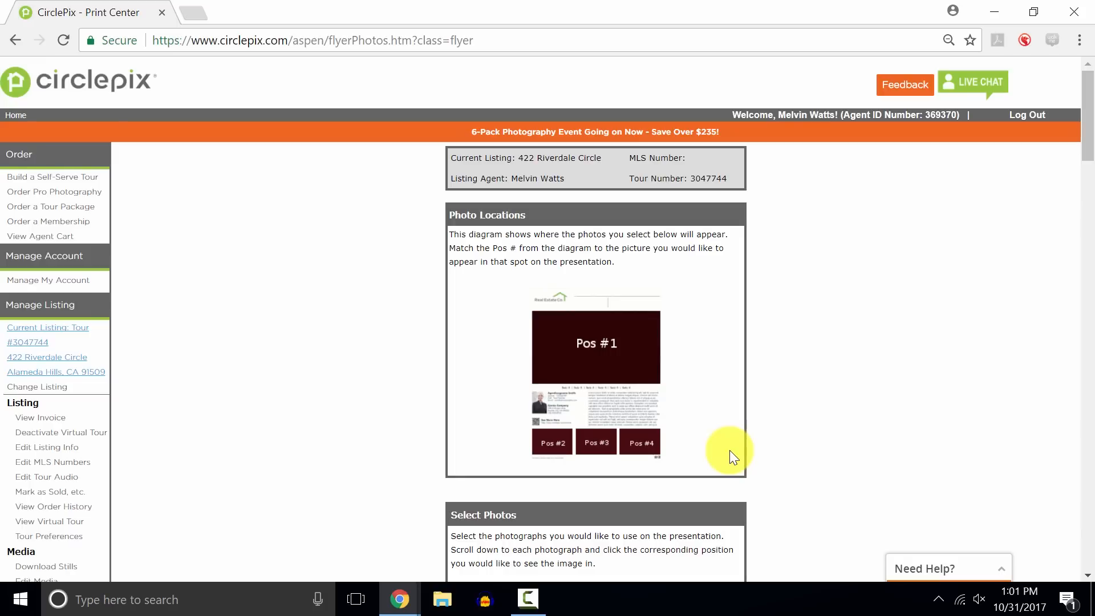
# Assign the chosen interior photos to positions 2, 3 and 4 and continue to the text page.
pyautogui.scroll(-3)
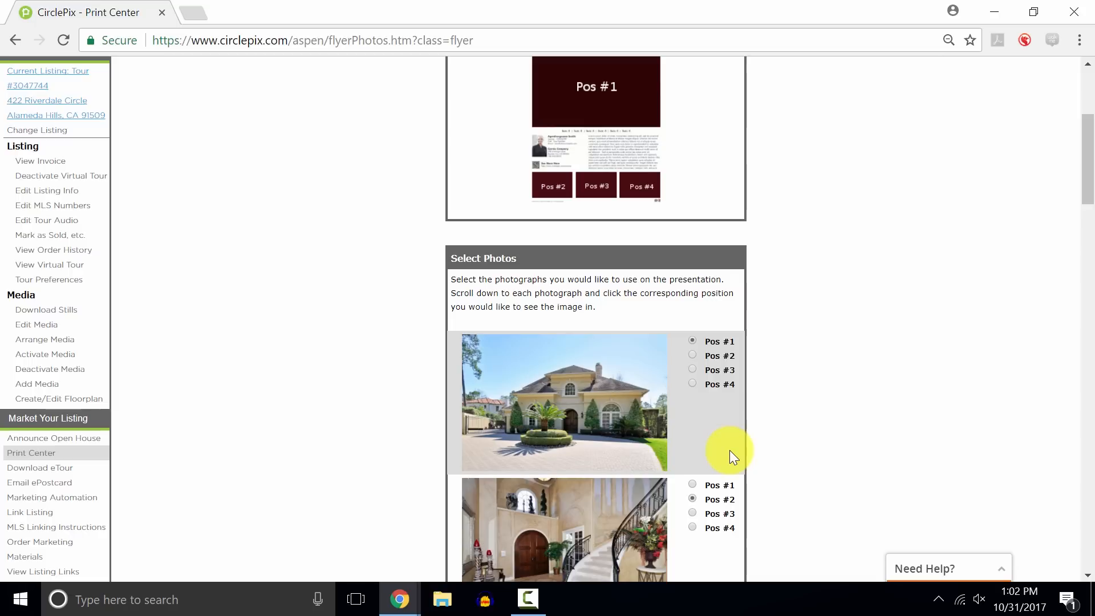
pyautogui.scroll(-3)
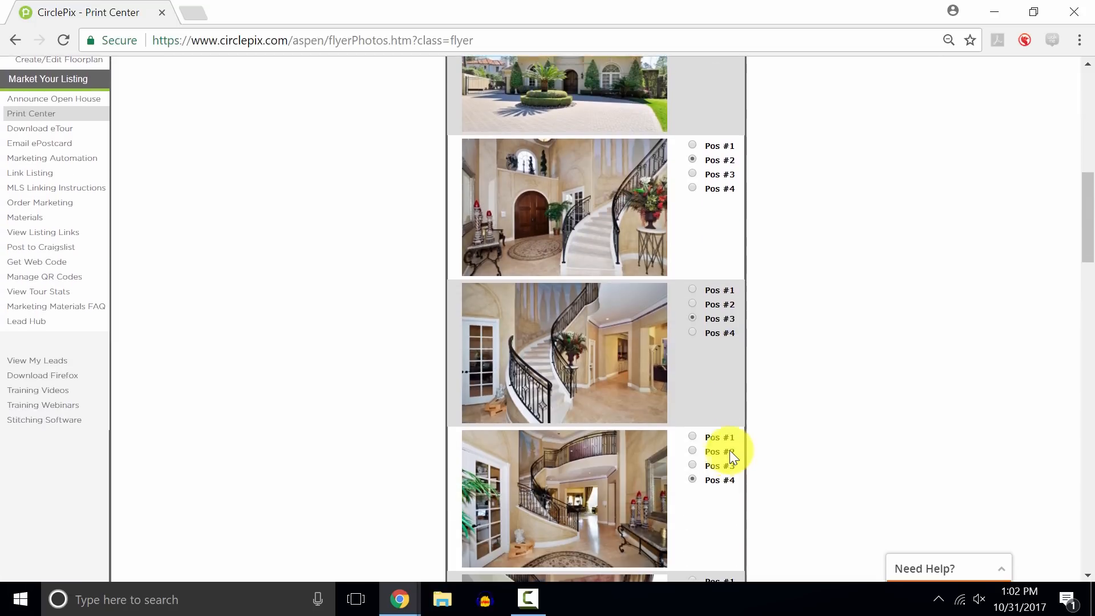
pyautogui.scroll(-3)
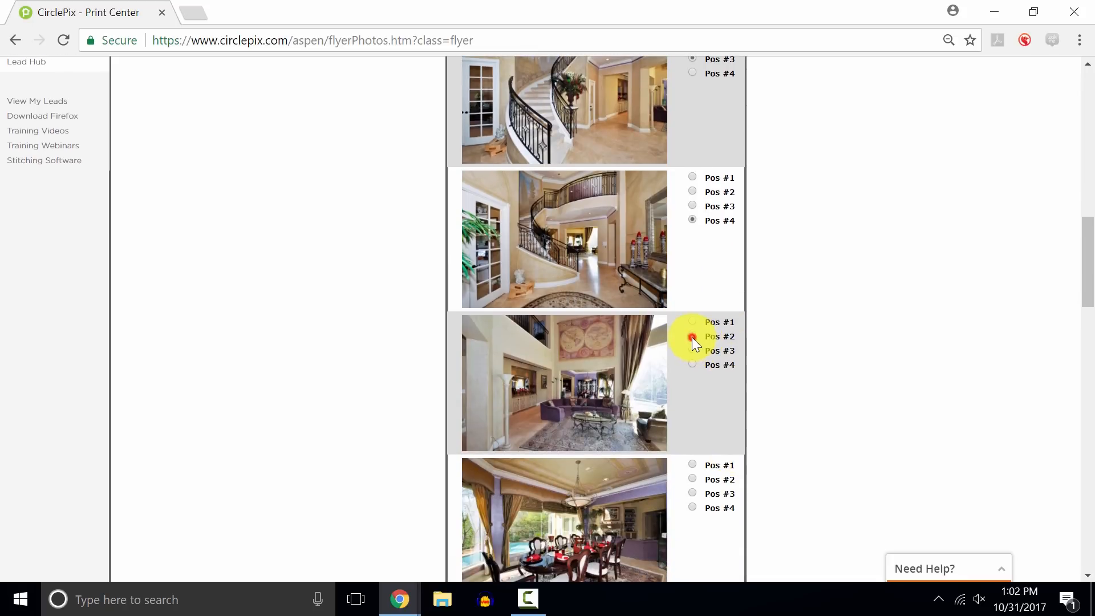
pyautogui.scroll(-3)
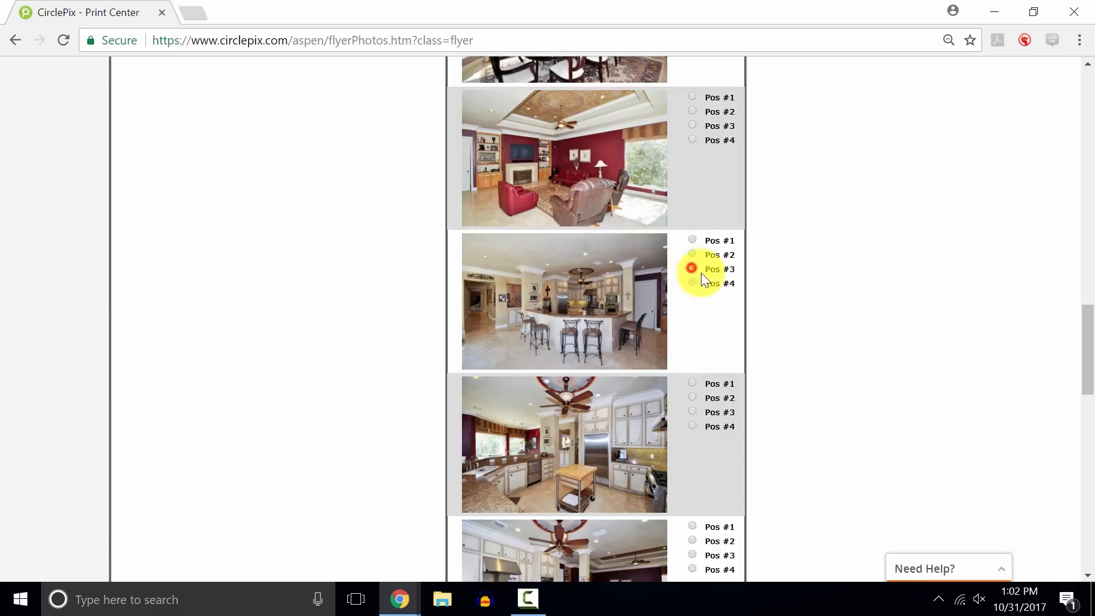
pyautogui.scroll(-3)
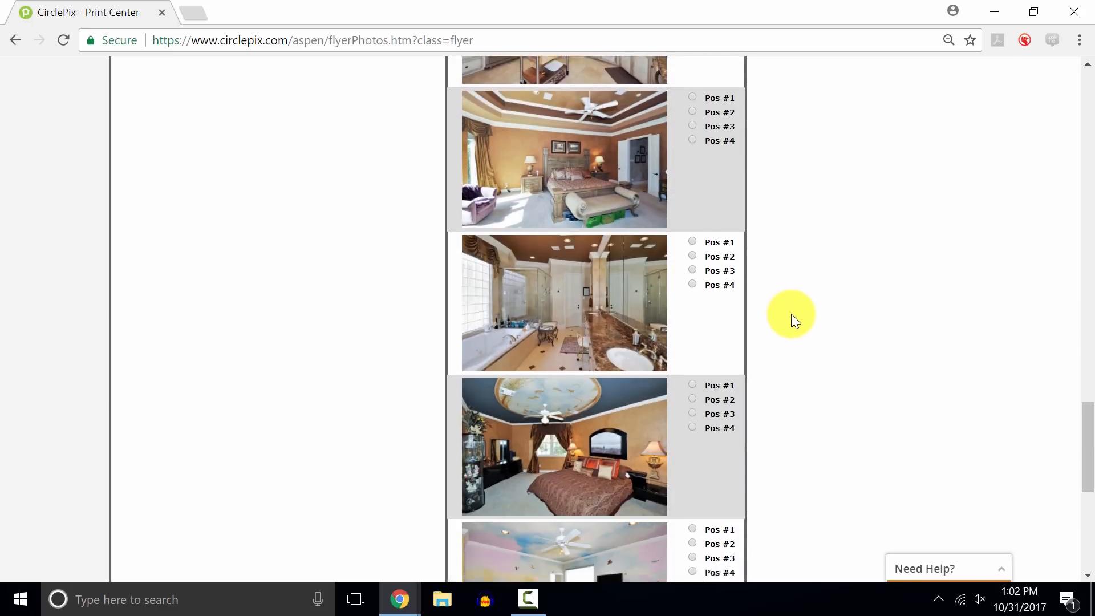
pyautogui.scroll(-3)
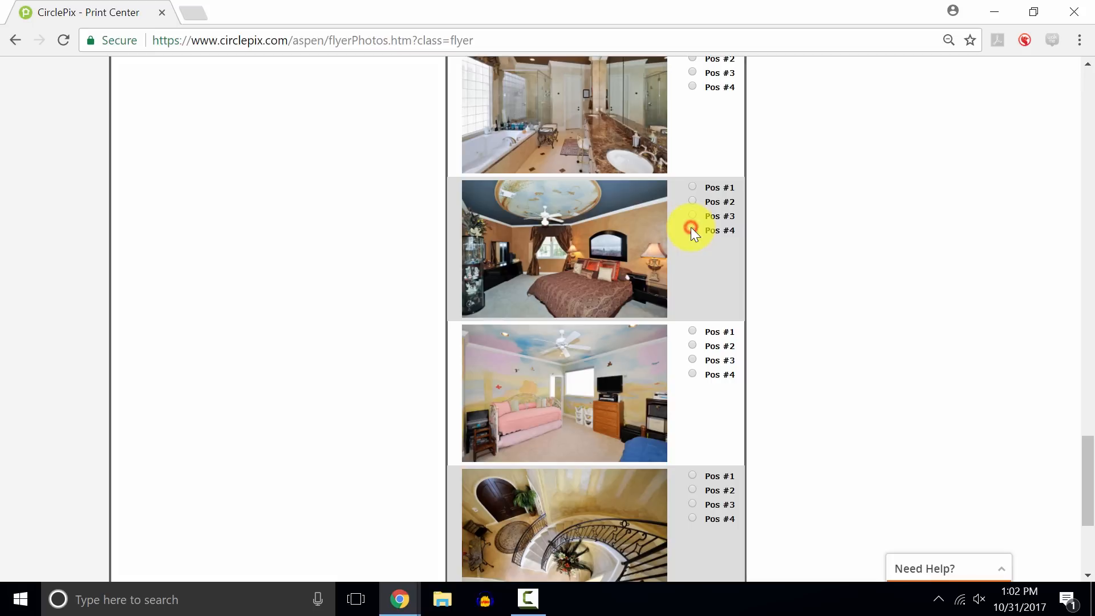
pyautogui.scroll(-3)
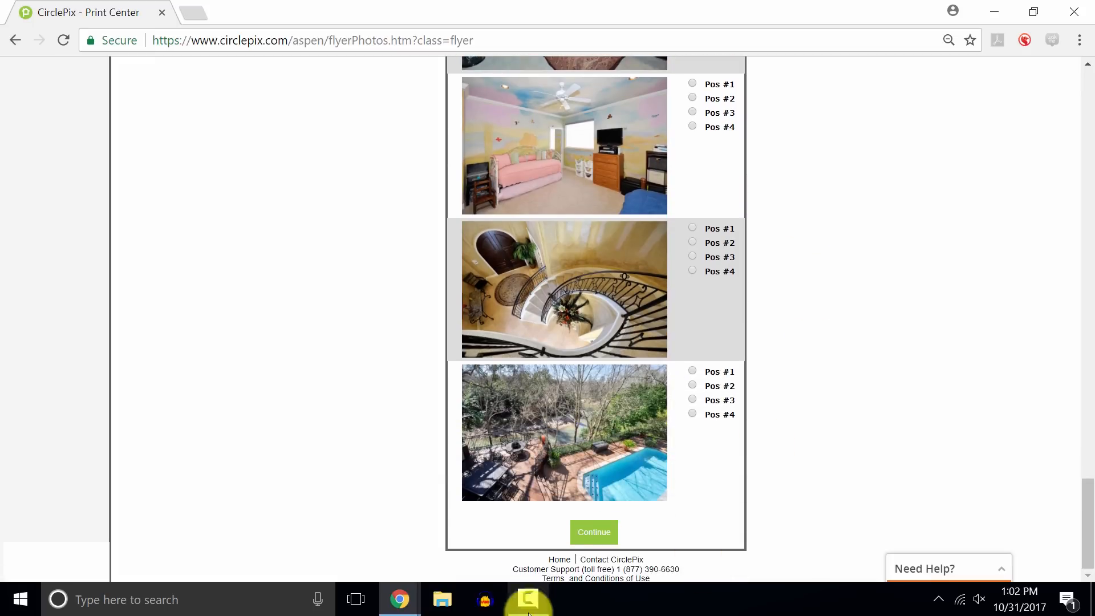
pyautogui.click(593, 531)
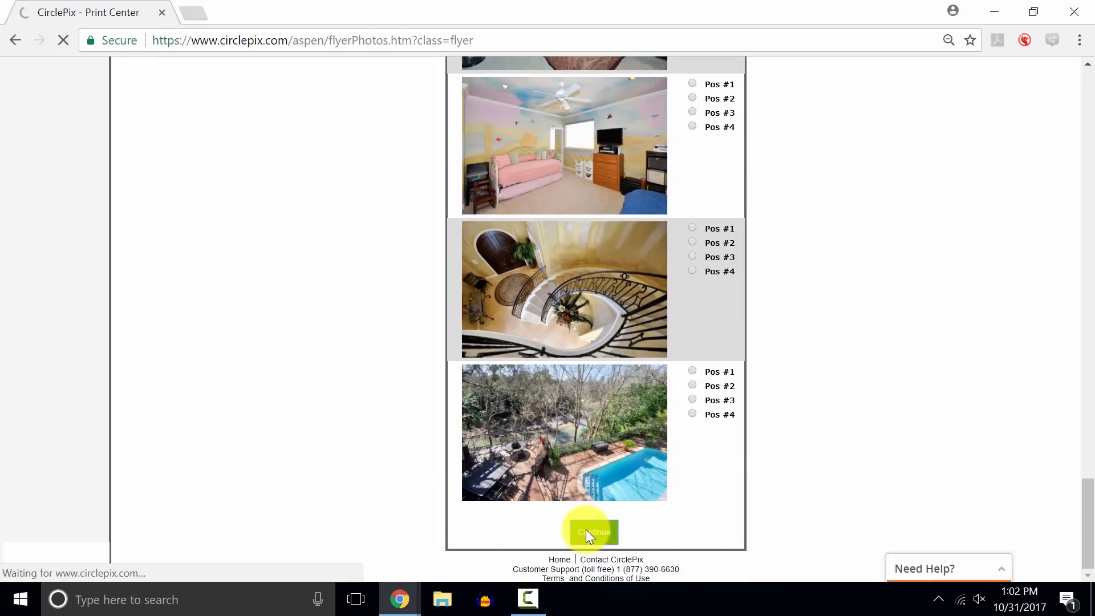
pyautogui.click(592, 532)
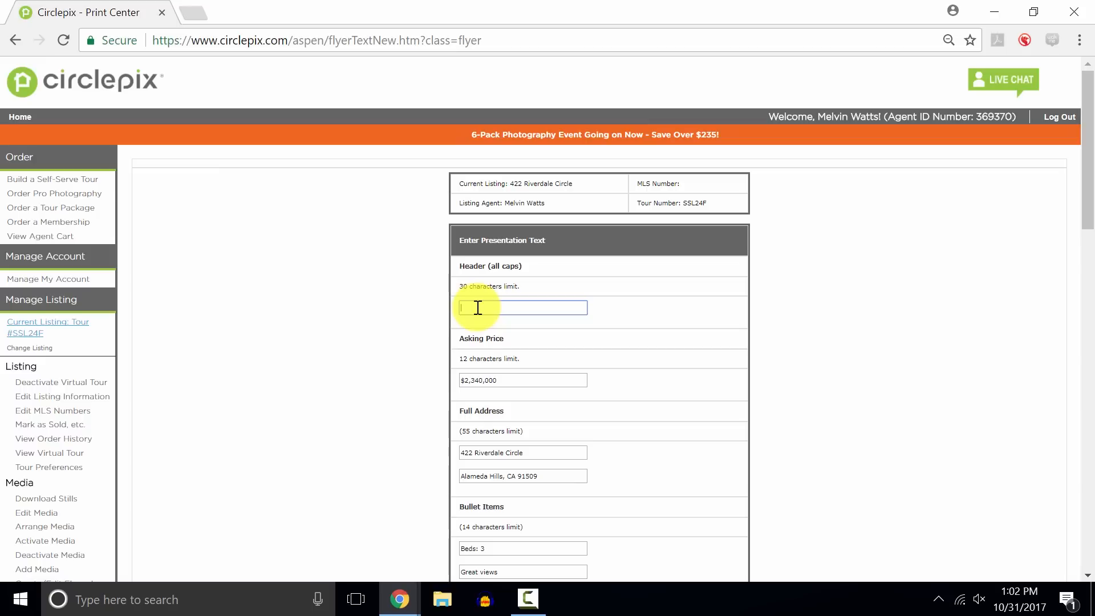
# Set the flyer header to 'Beautiful Bay Area Home' and continue to the updated preview.
pyautogui.write('Bed')
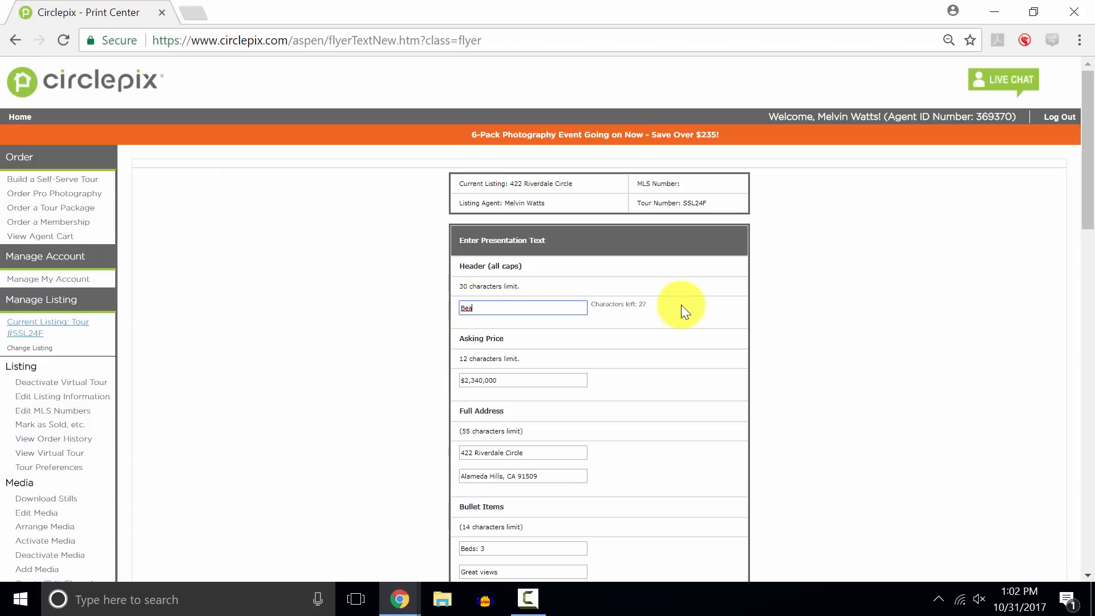
pyautogui.write('Beautiful Bay Area')
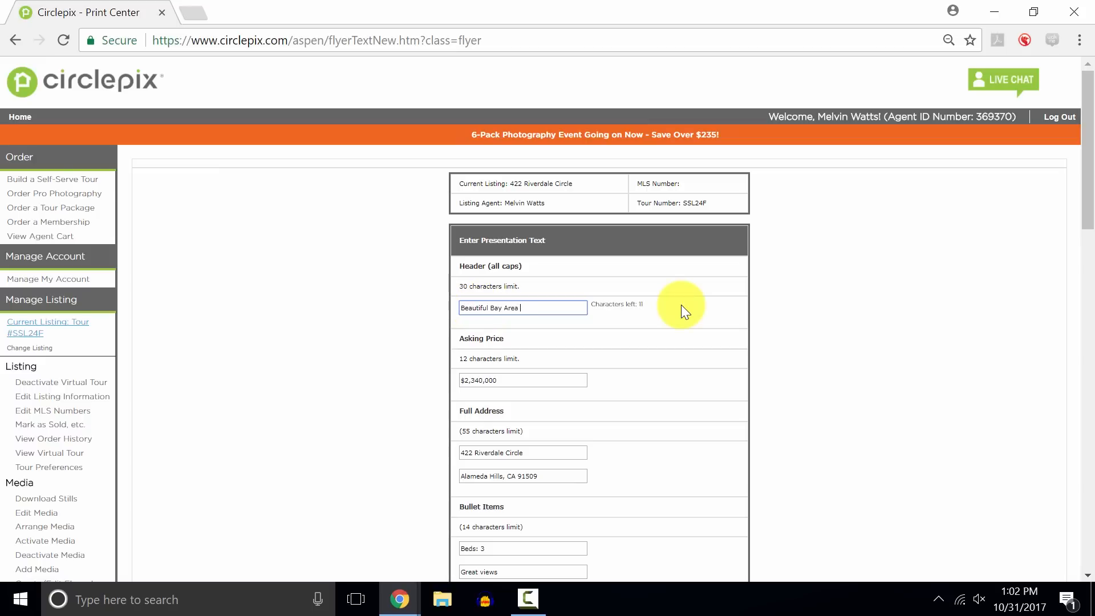
pyautogui.write('Home')
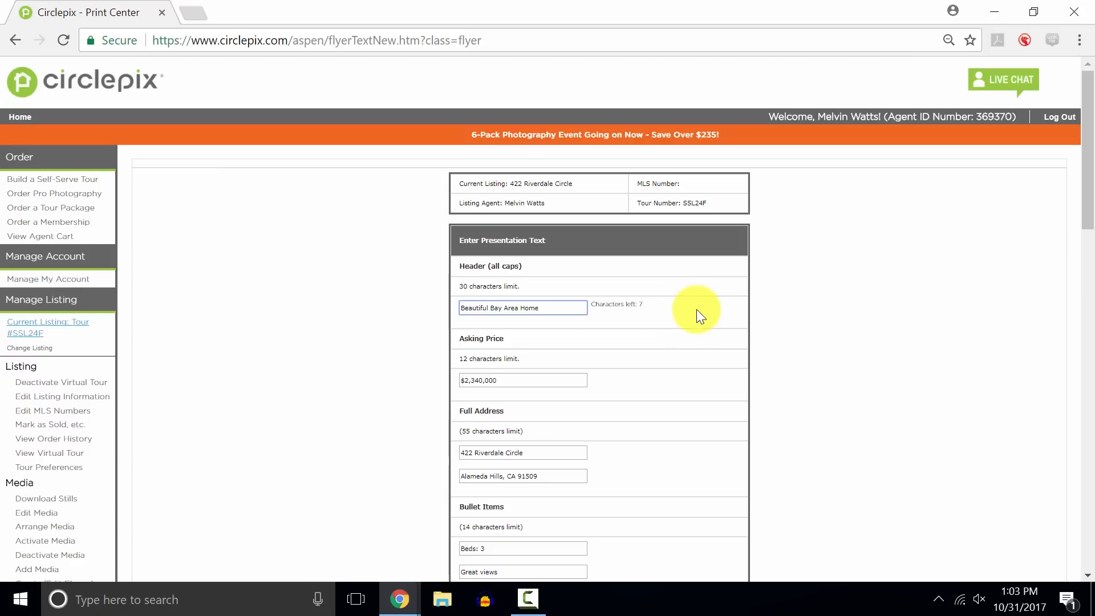
pyautogui.scroll(-3)
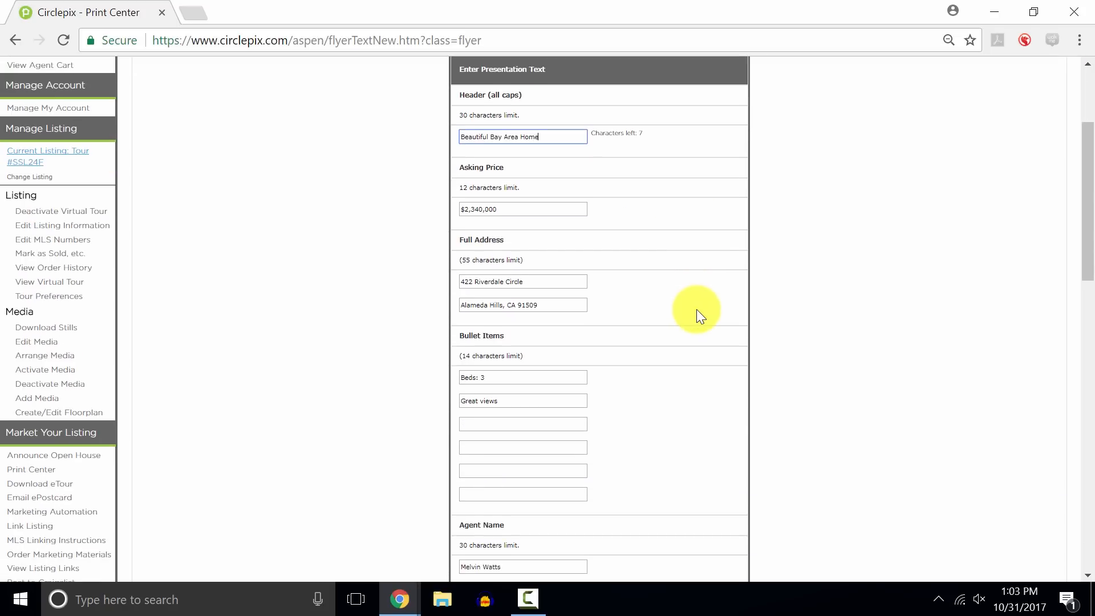
pyautogui.scroll(-3)
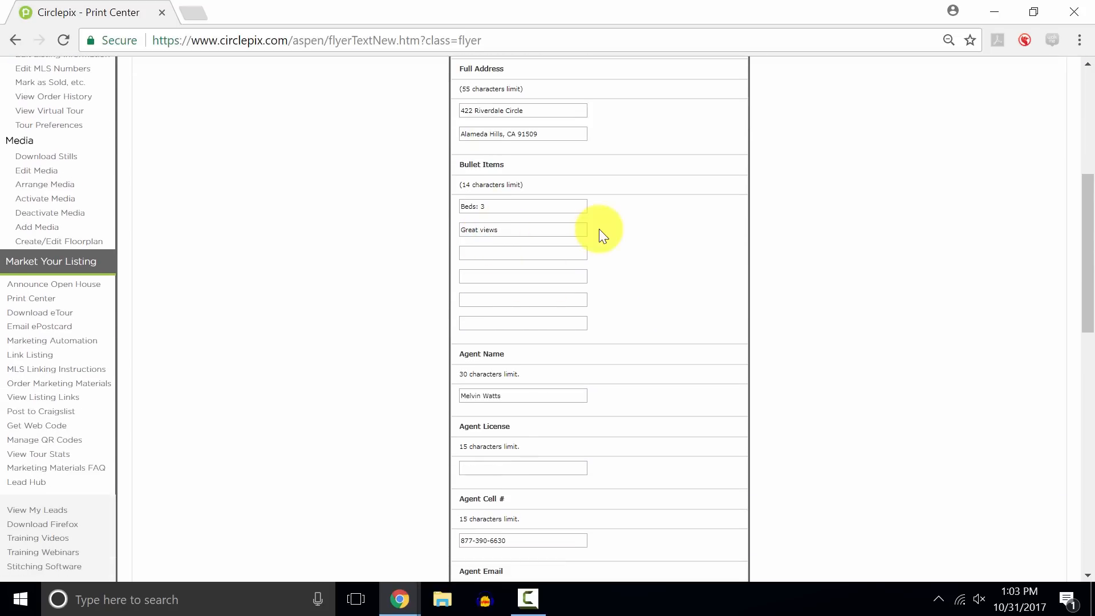
pyautogui.scroll(-3)
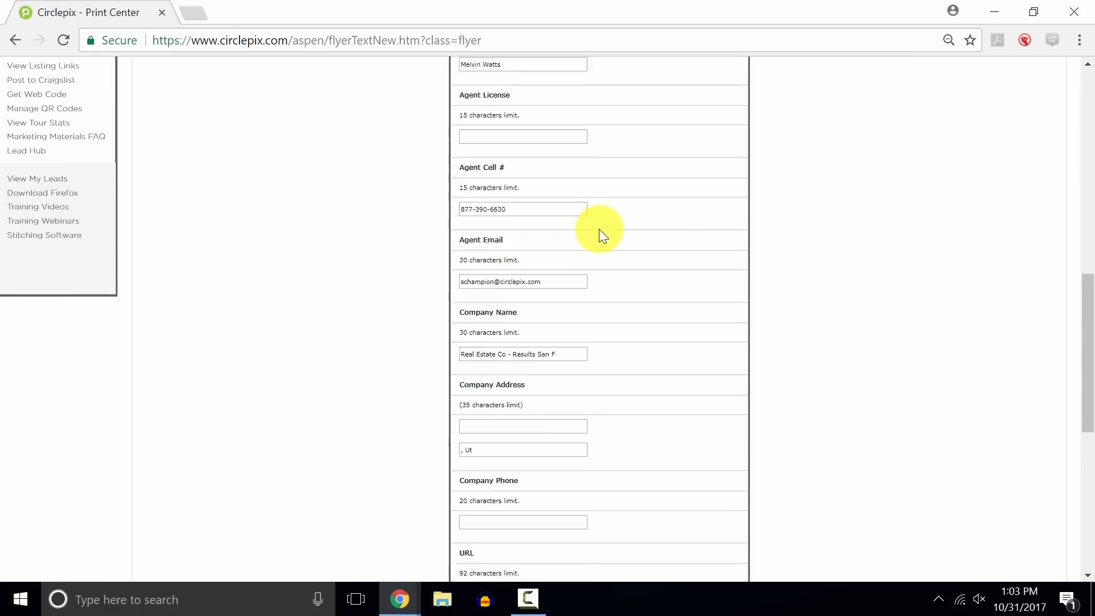
pyautogui.scroll(-3)
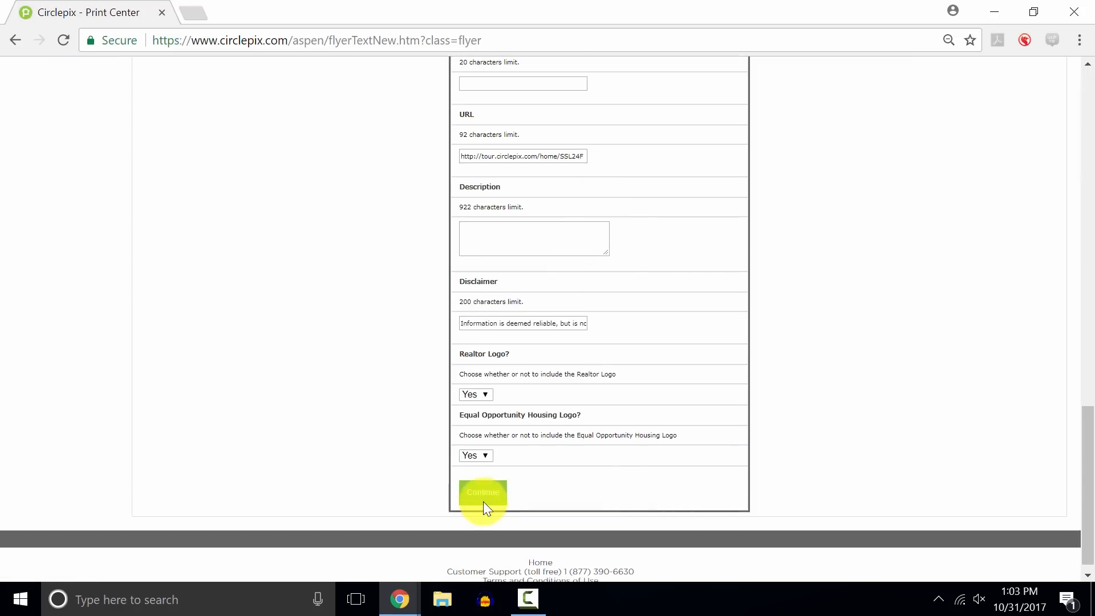
pyautogui.click(483, 492)
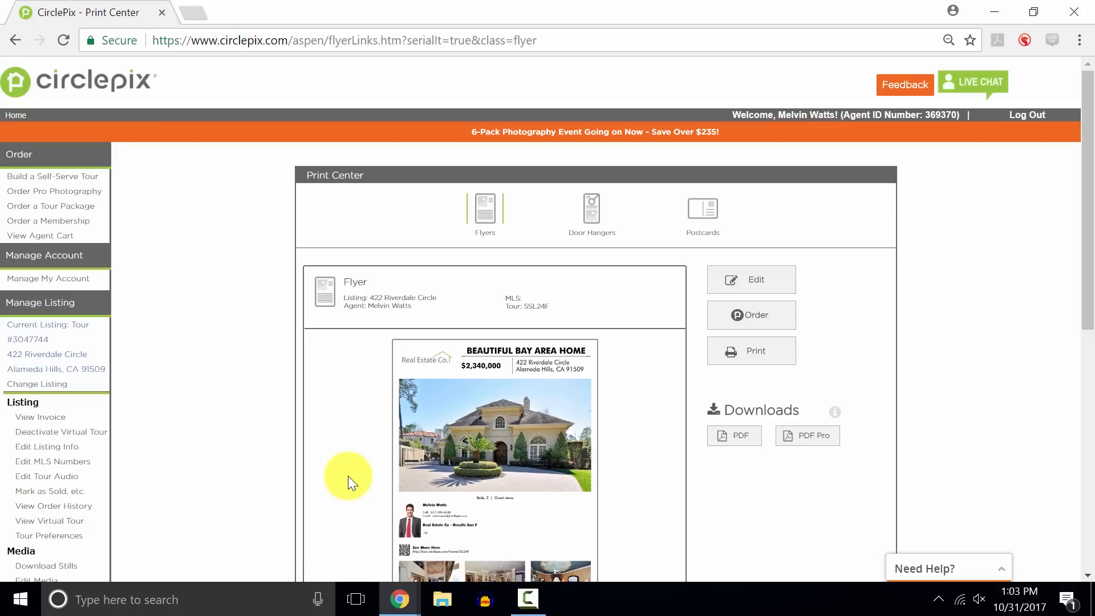
pyautogui.moveTo(412, 430)
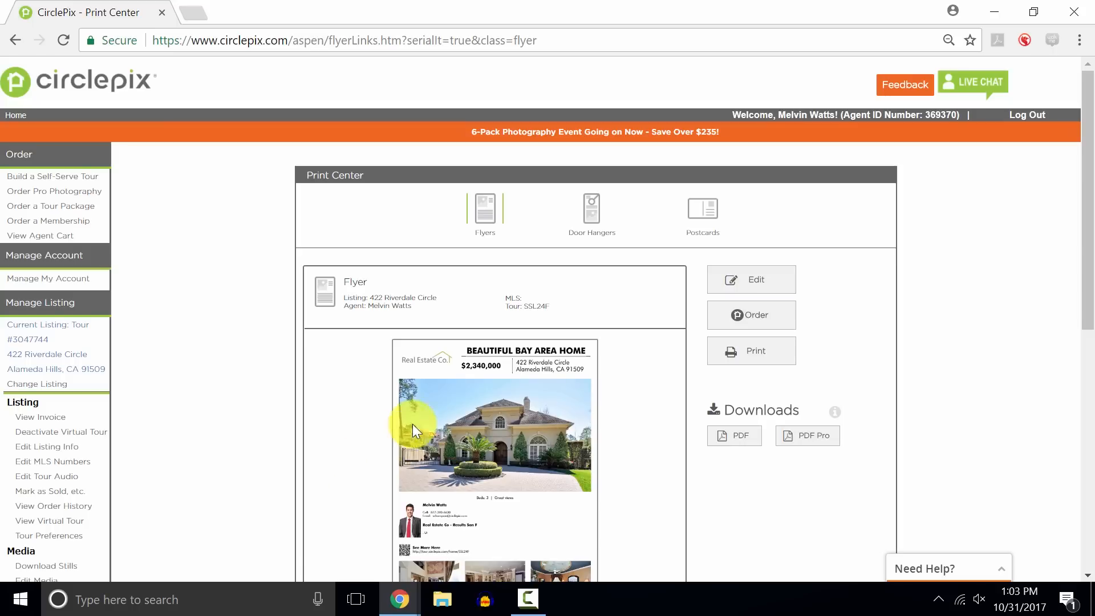
pyautogui.moveTo(708, 300)
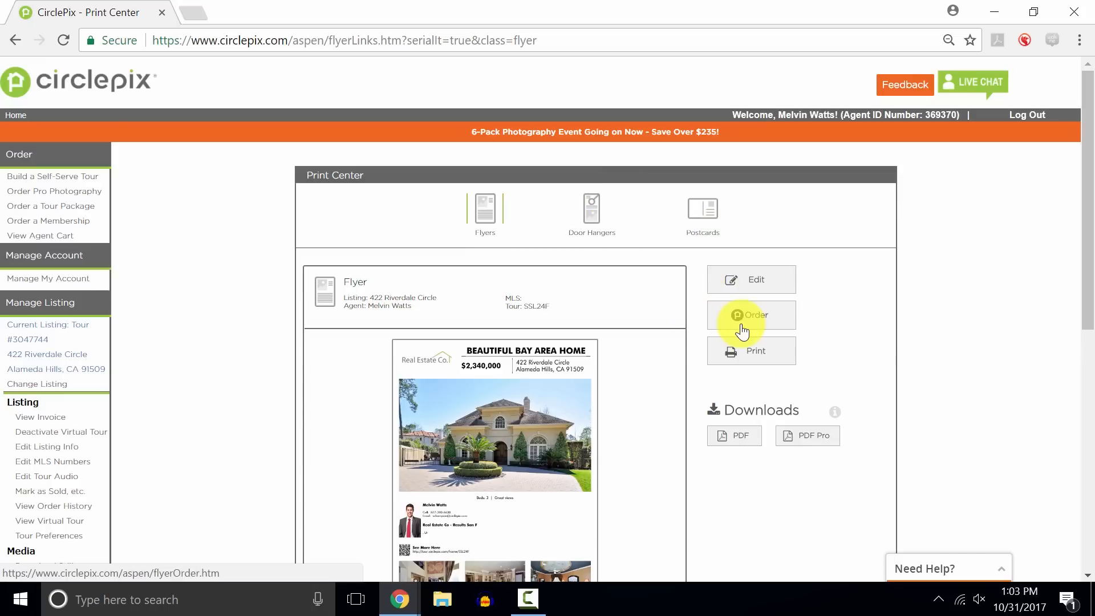
pyautogui.click(754, 350)
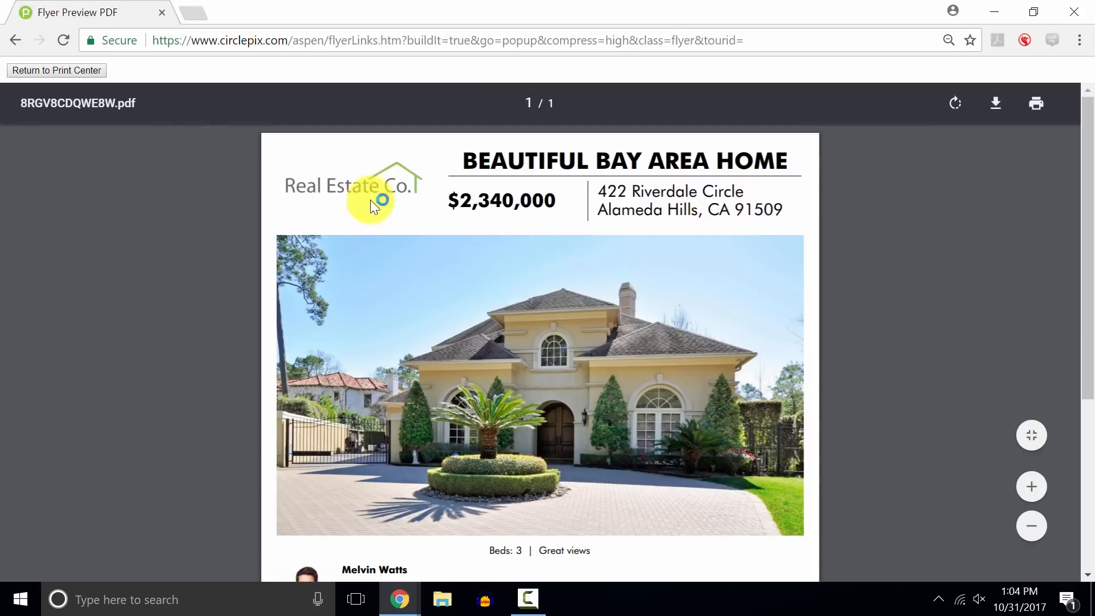
pyautogui.click(55, 69)
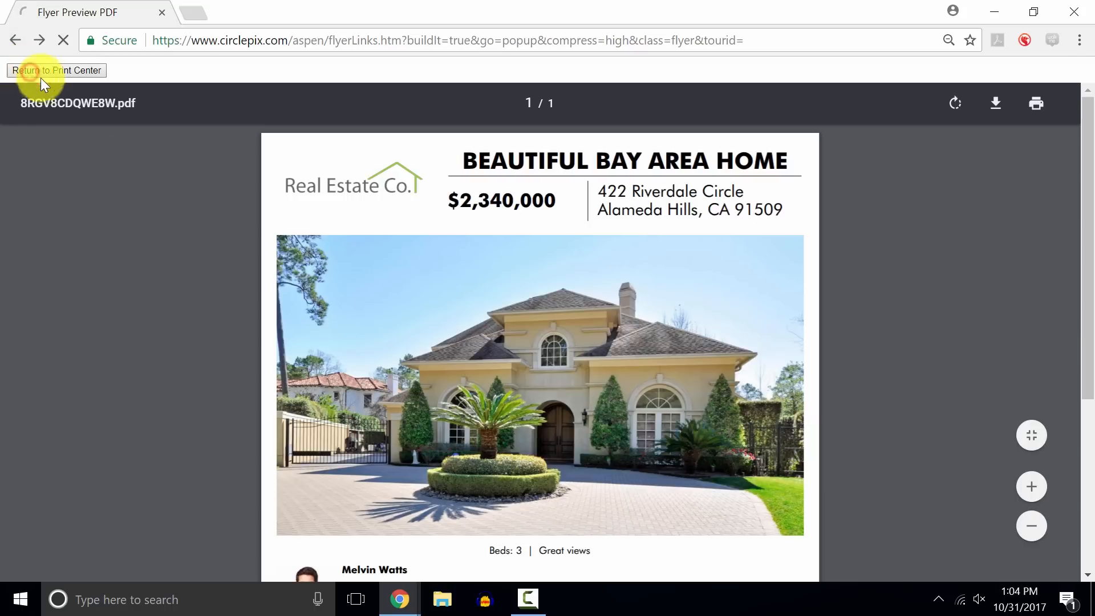
pyautogui.click(56, 71)
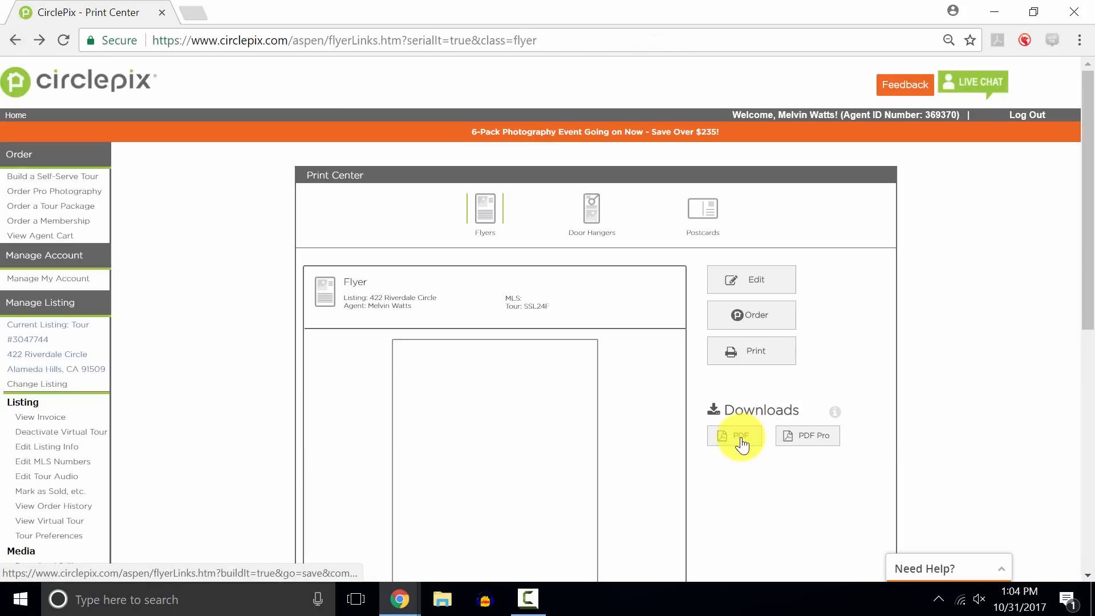
pyautogui.click(735, 435)
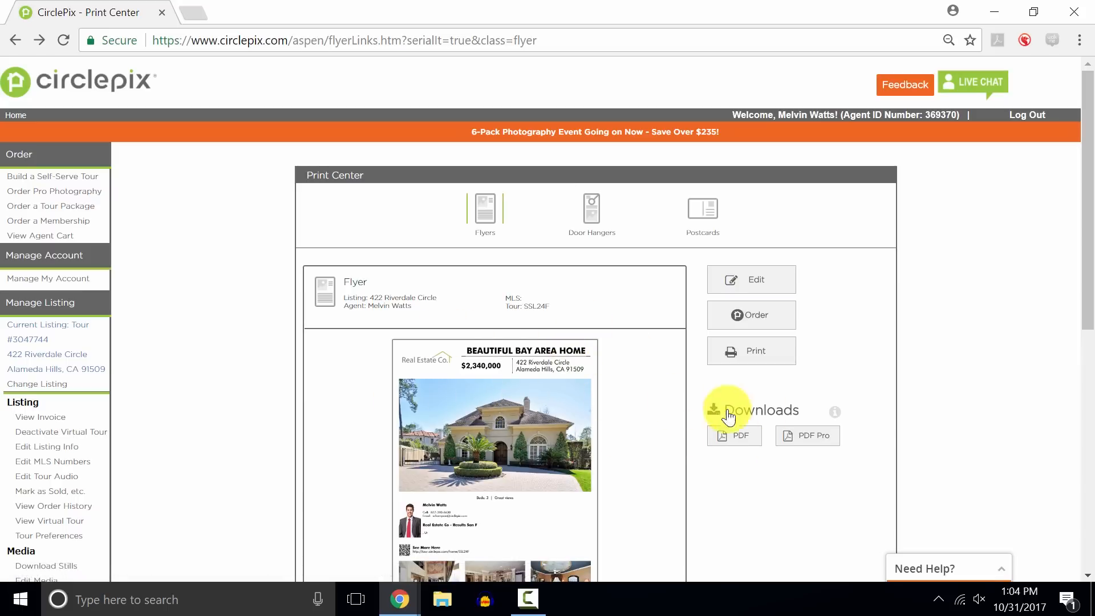
pyautogui.moveTo(605, 313)
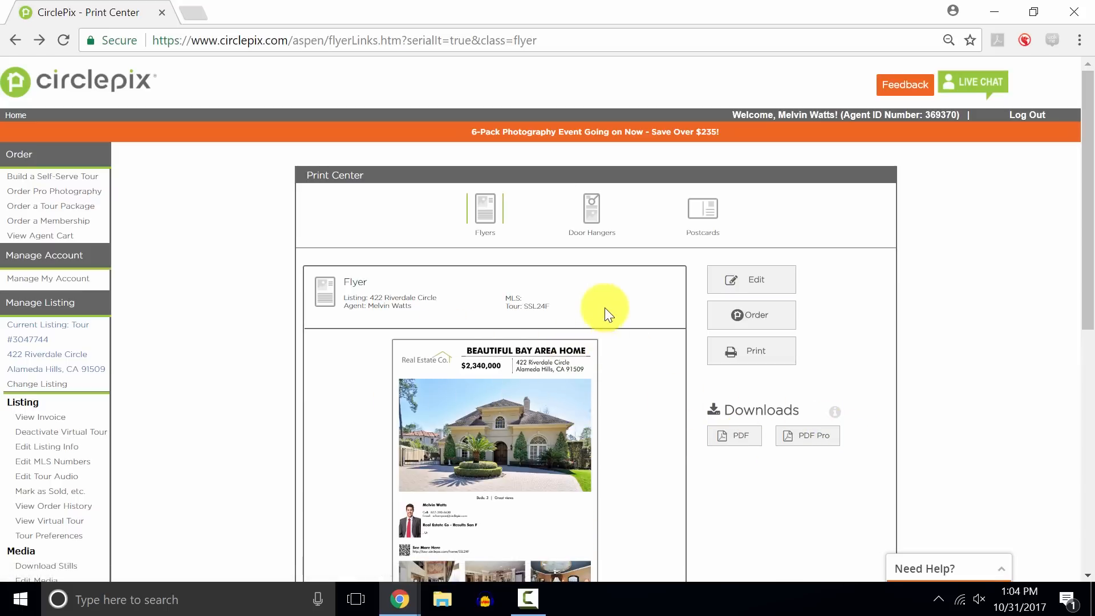
pyautogui.moveTo(628, 496)
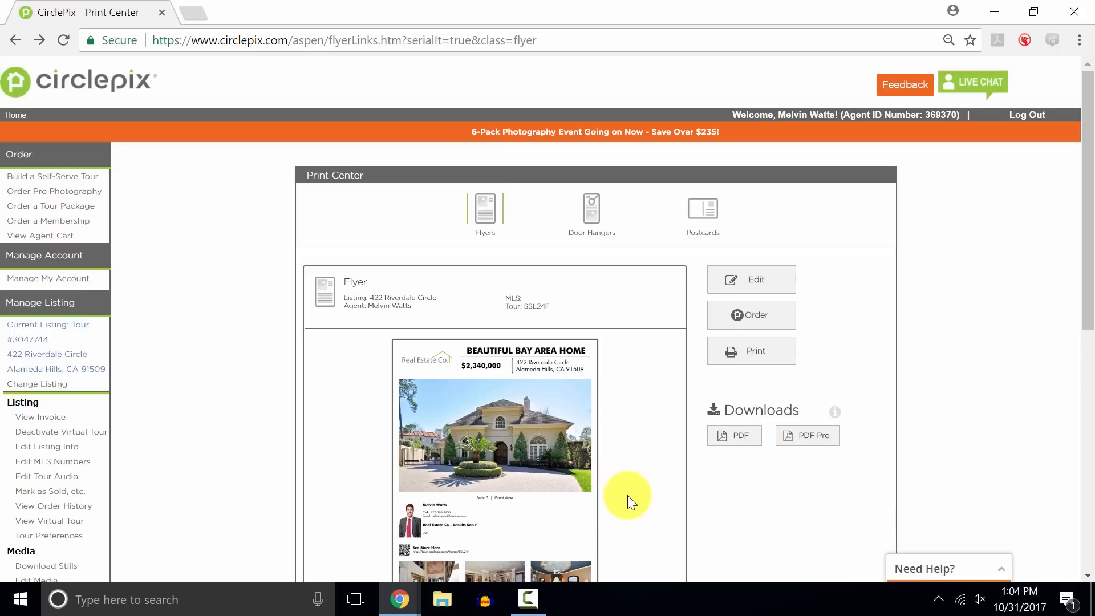